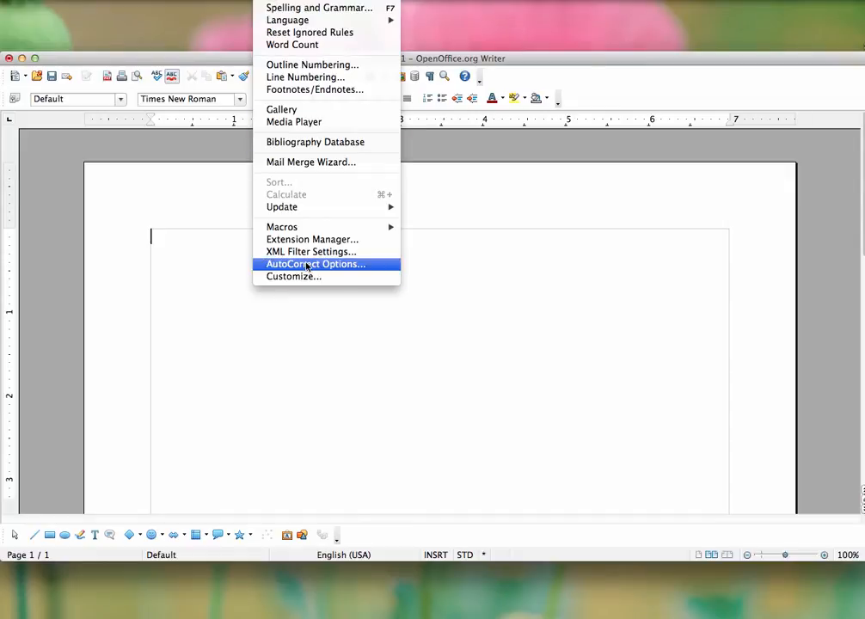
# Step: Show the English (USA) AutoCorrect replacement table with an empty entry ready
pyautogui.click(314, 265)
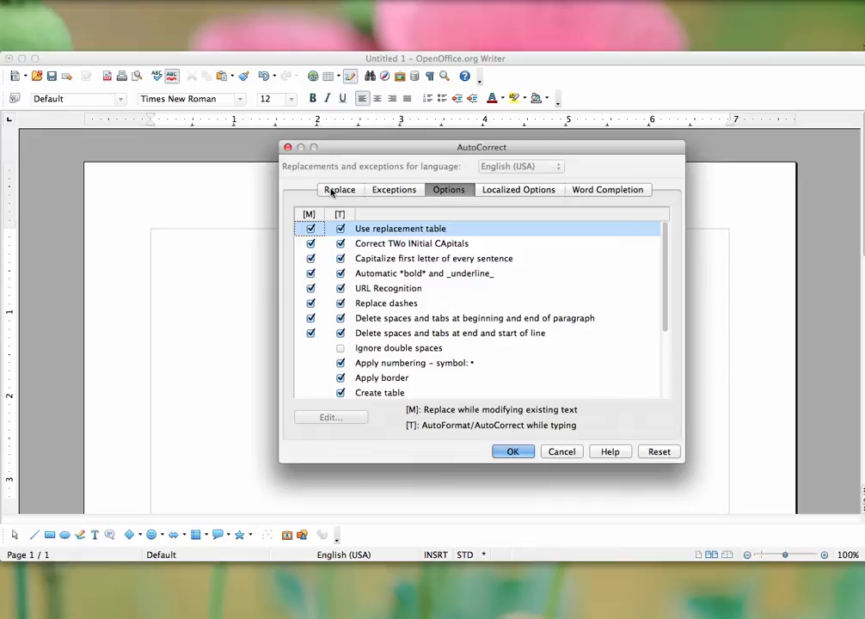
pyautogui.click(341, 189)
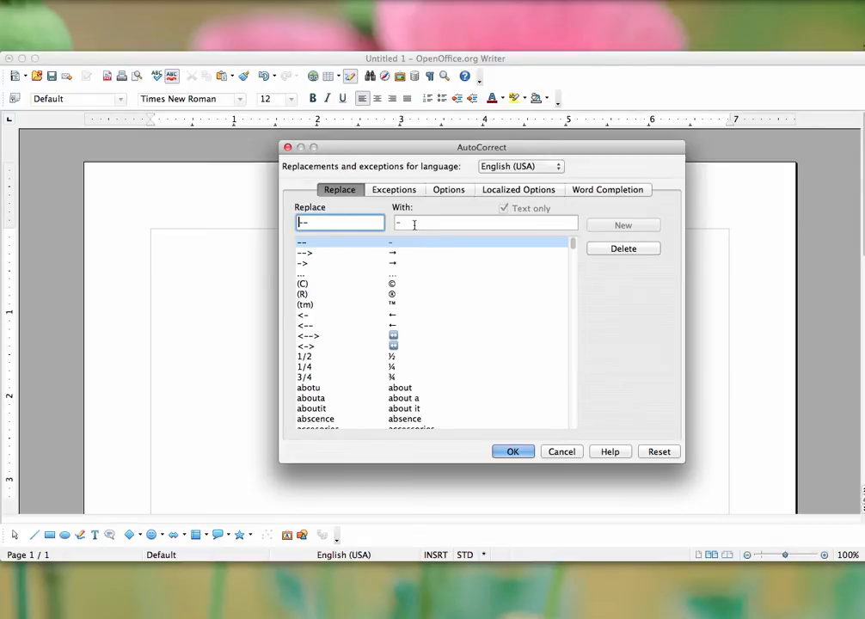
pyautogui.moveTo(423, 365)
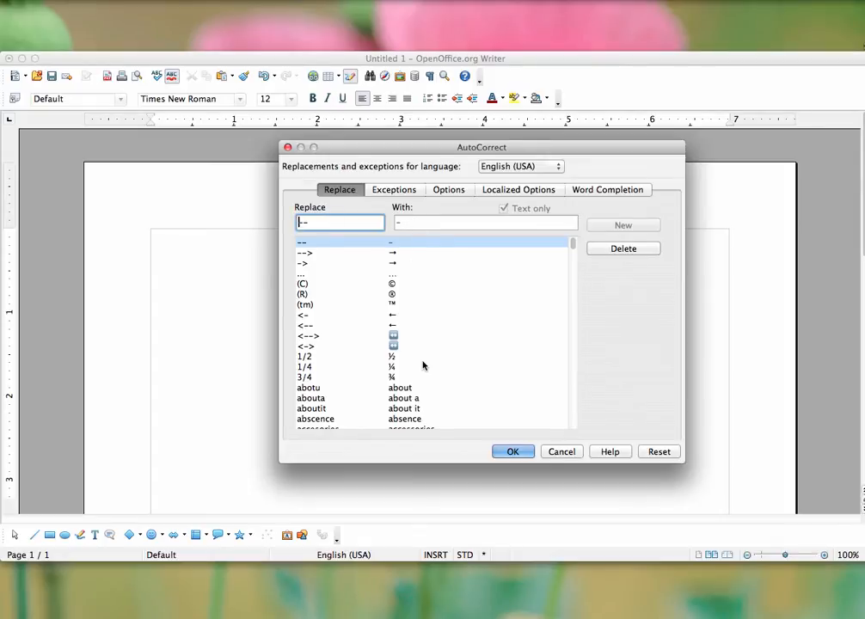
pyautogui.scroll(-3)
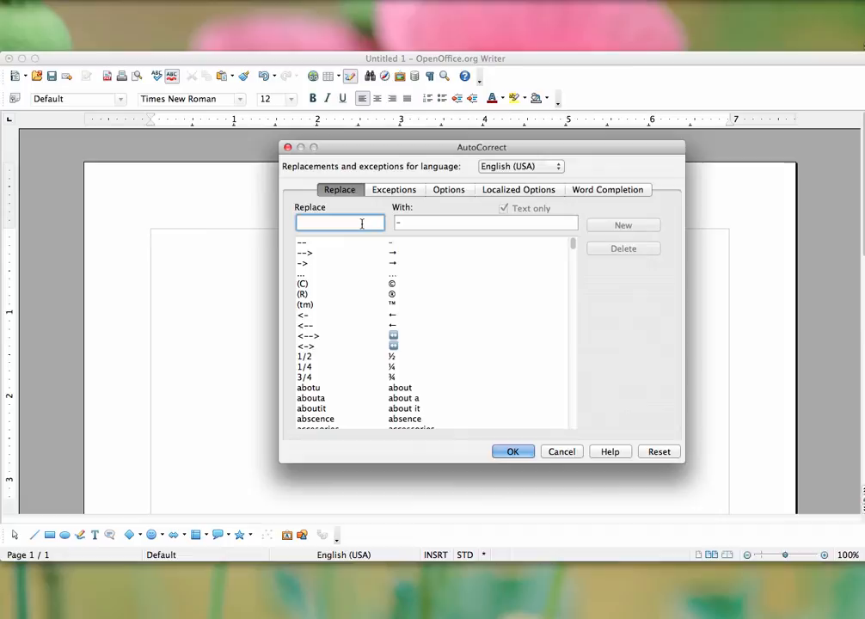
# Step: Add an AutoCorrect entry replacing 'mk' with the full name 'Mike Kanfer'
pyautogui.write('mk')
pyautogui.click(485, 222)
pyautogui.write('Mike')
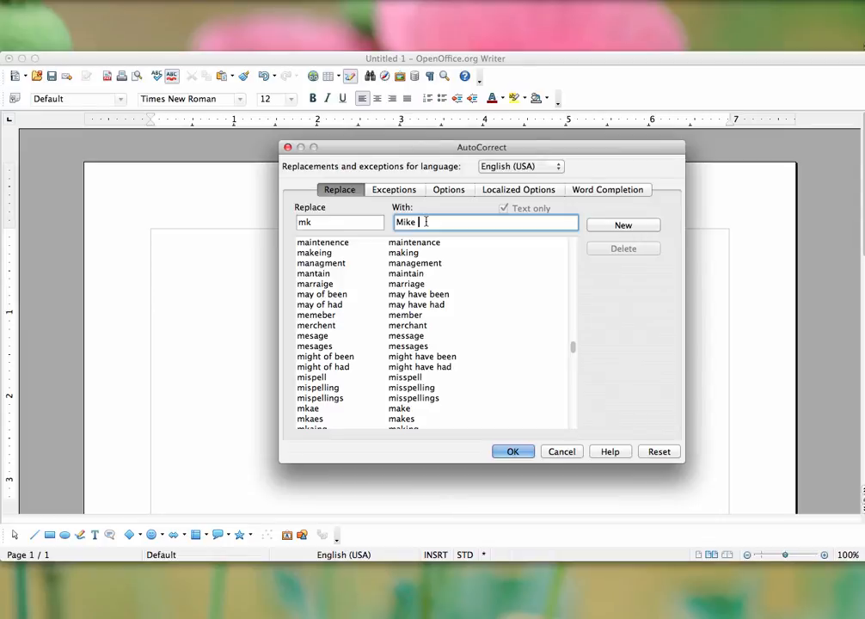
pyautogui.write('Kanfer')
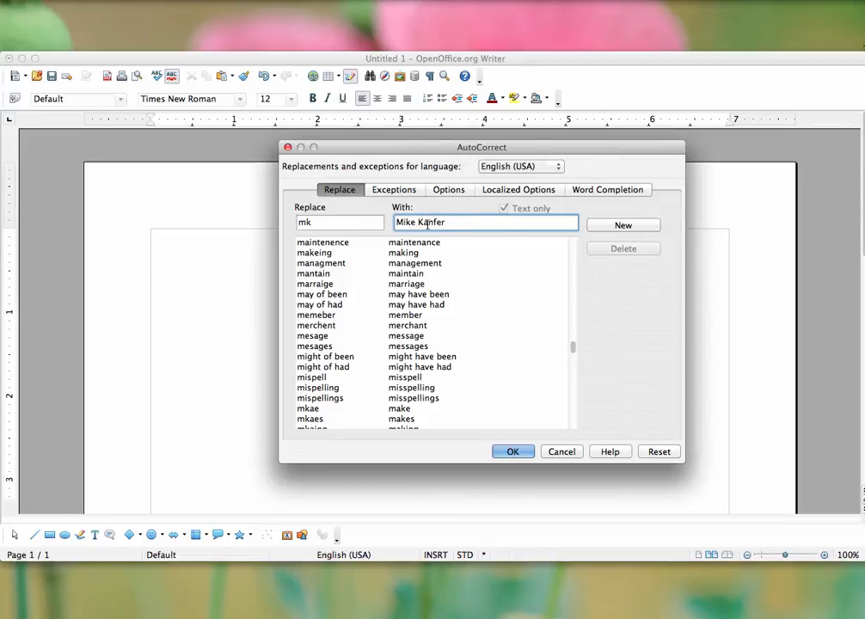
pyautogui.click(623, 223)
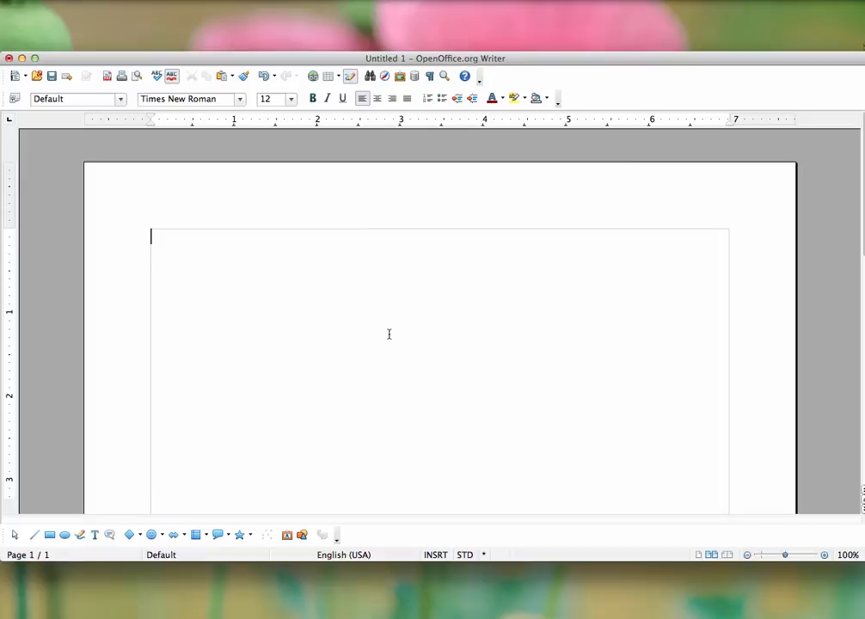
# Step: Get 'Mike Kanfer' as the document's first line by entering 'mk', then start a new paragraph
pyautogui.write('mk')
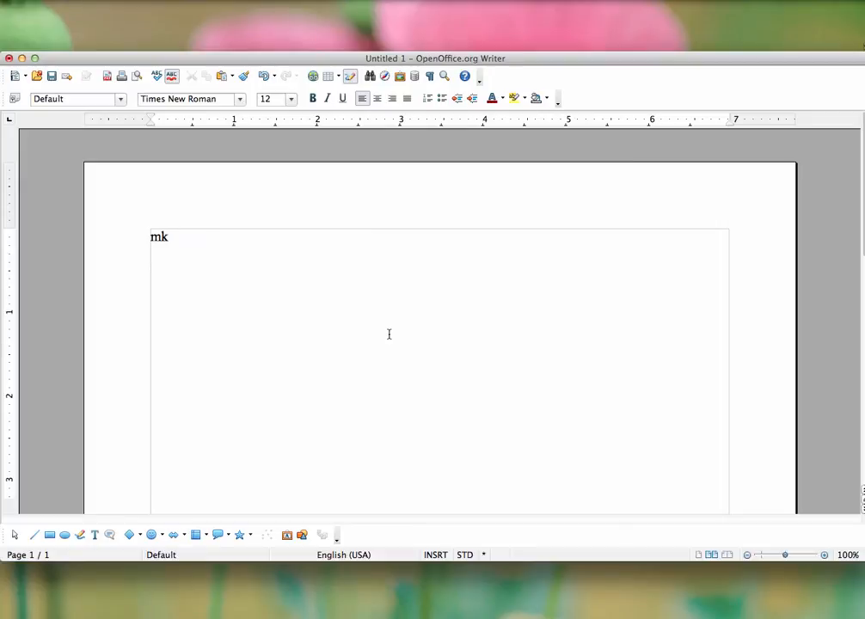
pyautogui.write('Mike Kanfer')
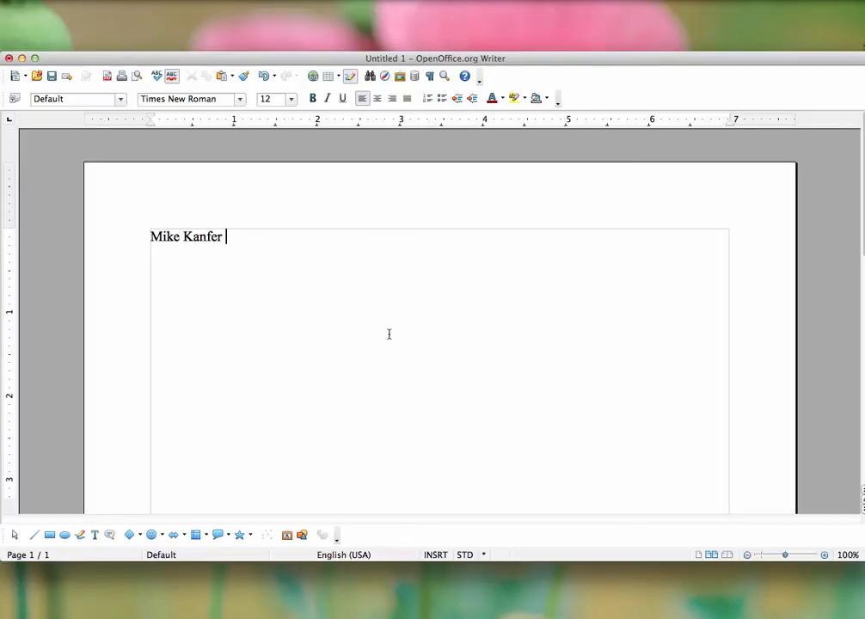
pyautogui.press('Return')
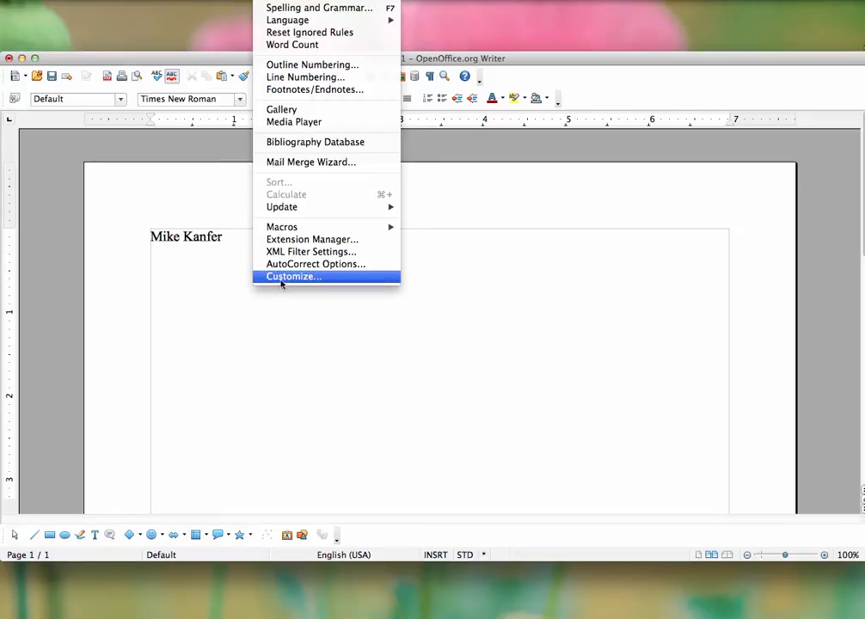
# Step: Show the AutoCorrect exceptions list of abbreviations and two-capital words
pyautogui.click(316, 264)
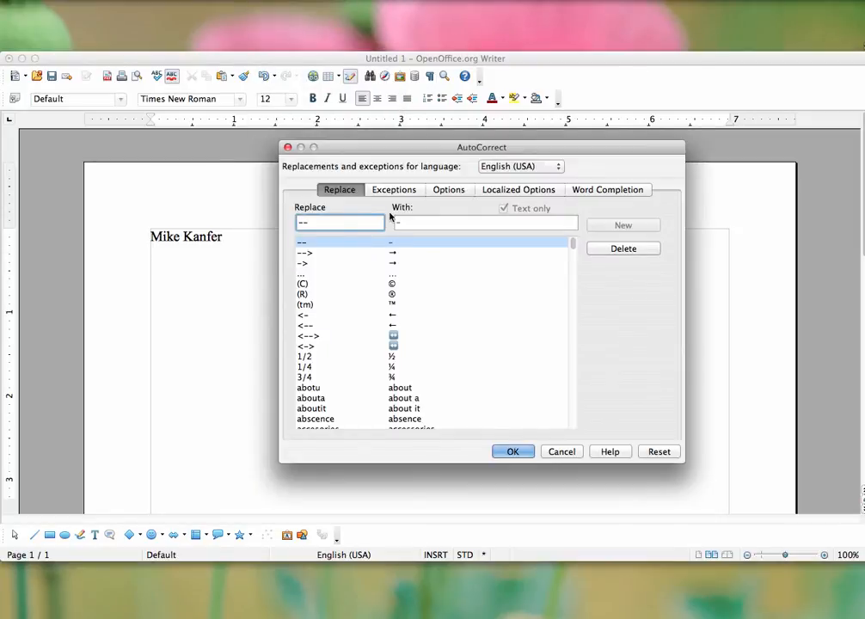
pyautogui.click(394, 189)
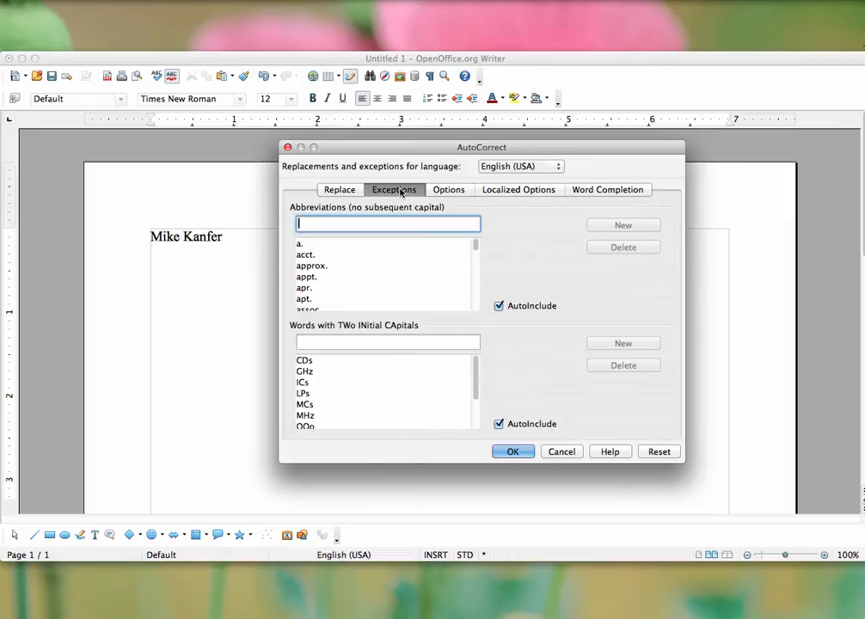
pyautogui.moveTo(347, 277)
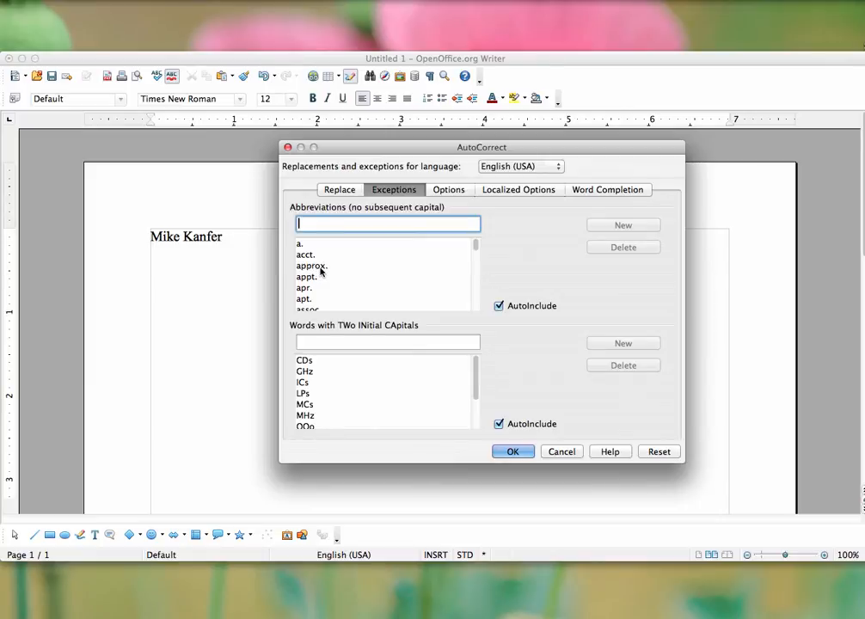
pyautogui.moveTo(337, 278)
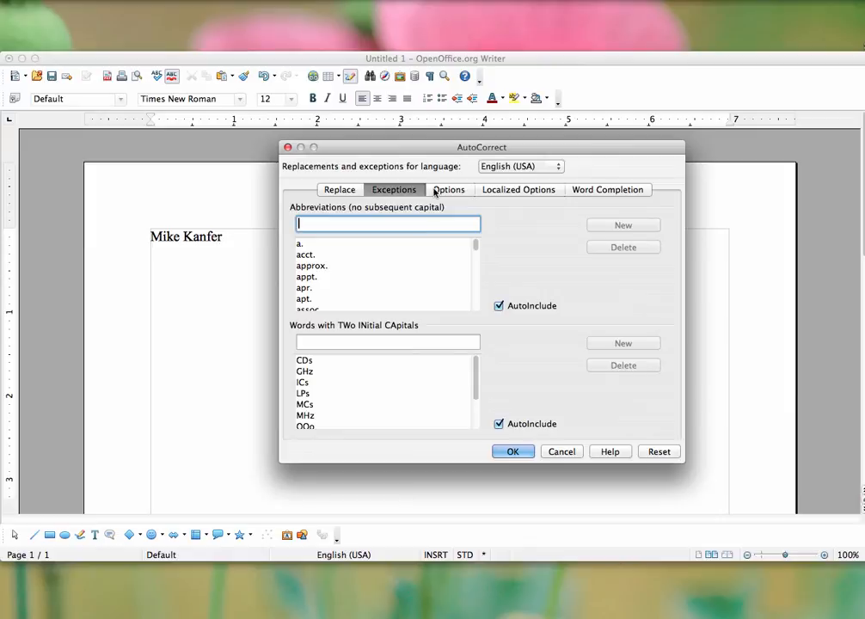
# Step: Display the AutoCorrect options list with automatic bold, underline and dash replacement
pyautogui.click(449, 189)
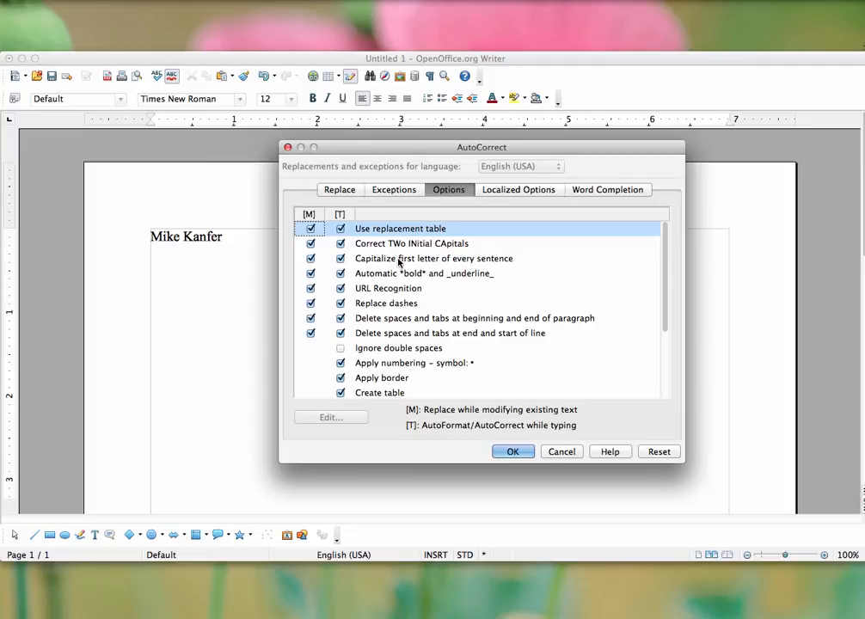
pyautogui.moveTo(404, 280)
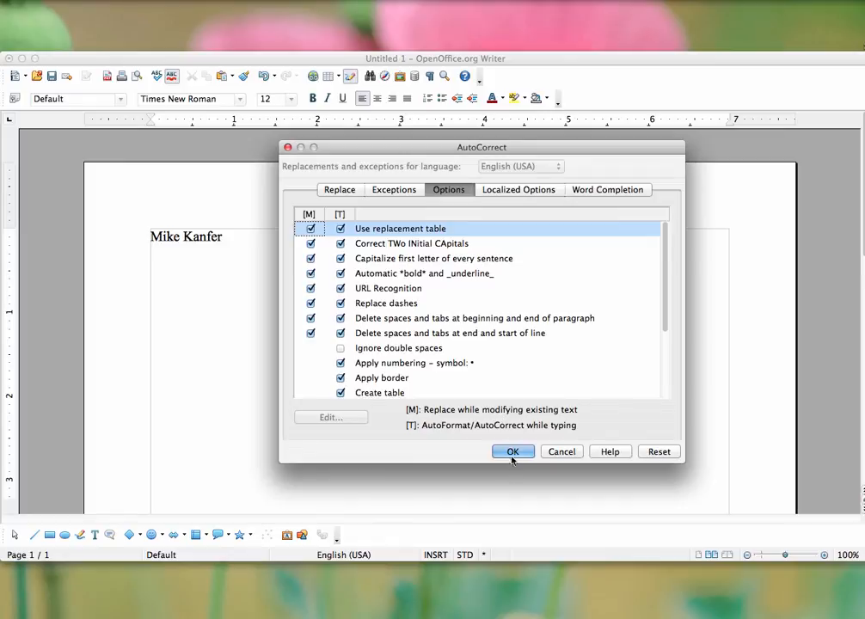
# Step: Add a bold 'mike' line from *mike* and an underlined 'mike' line from _mike_
pyautogui.click(512, 450)
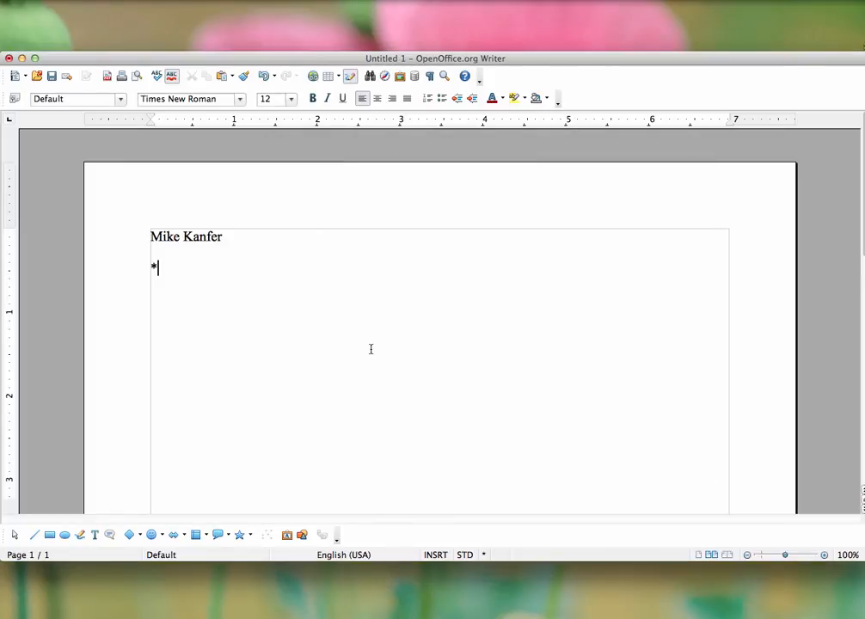
pyautogui.write('mike')
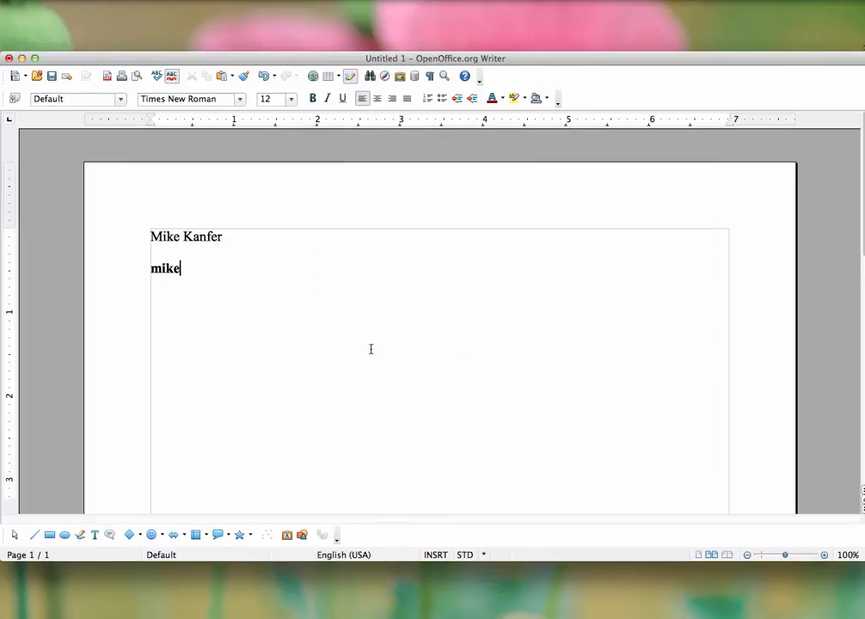
pyautogui.press('Return')
pyautogui.write('_')
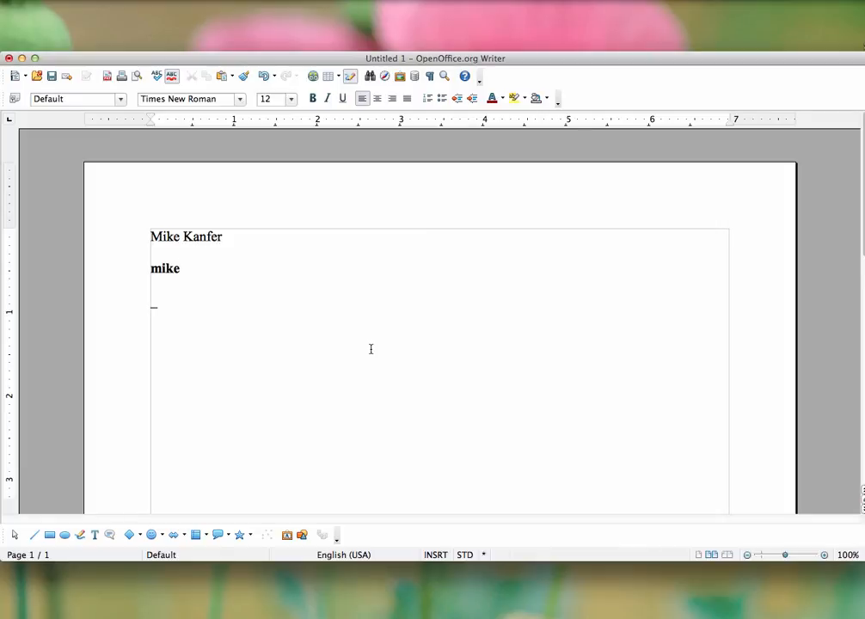
pyautogui.write('mike')
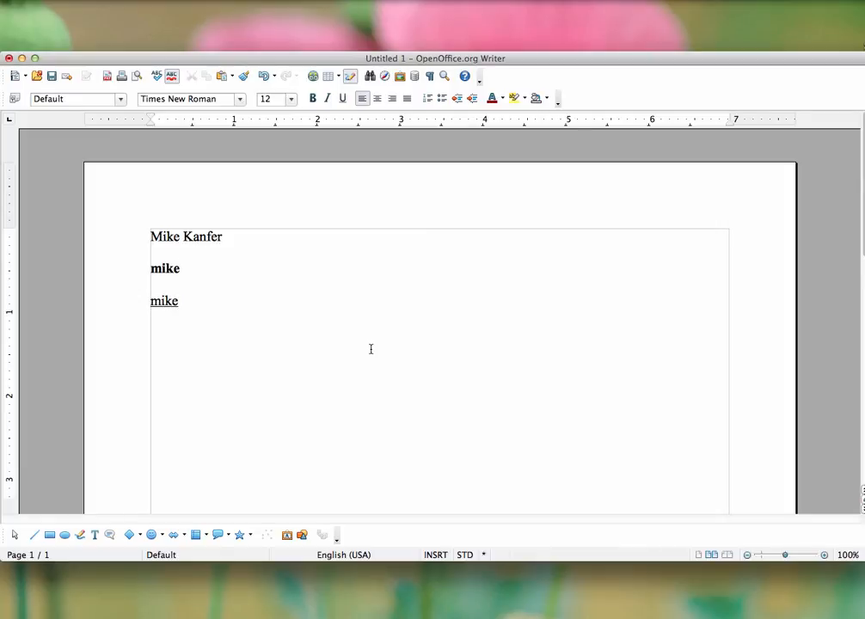
pyautogui.moveTo(272, 4)
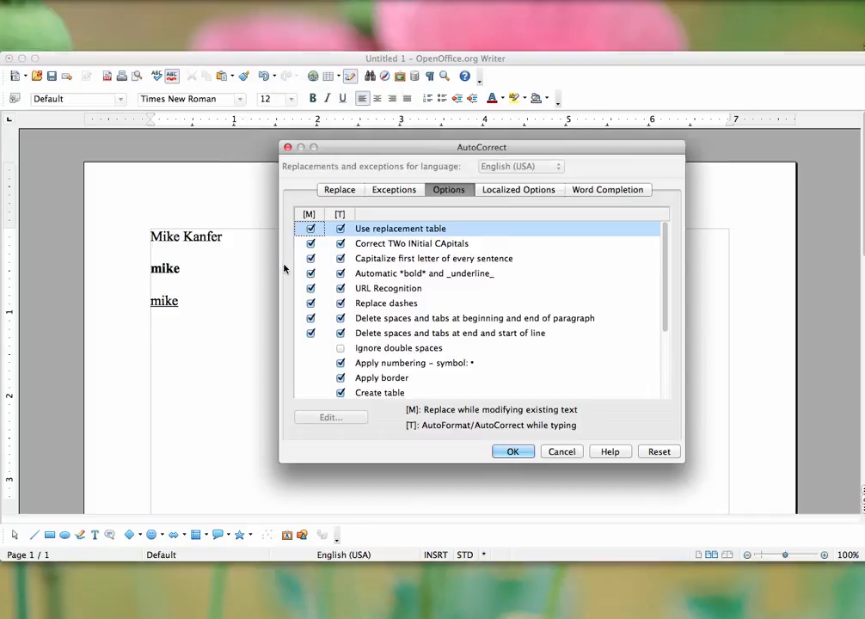
pyautogui.moveTo(417, 306)
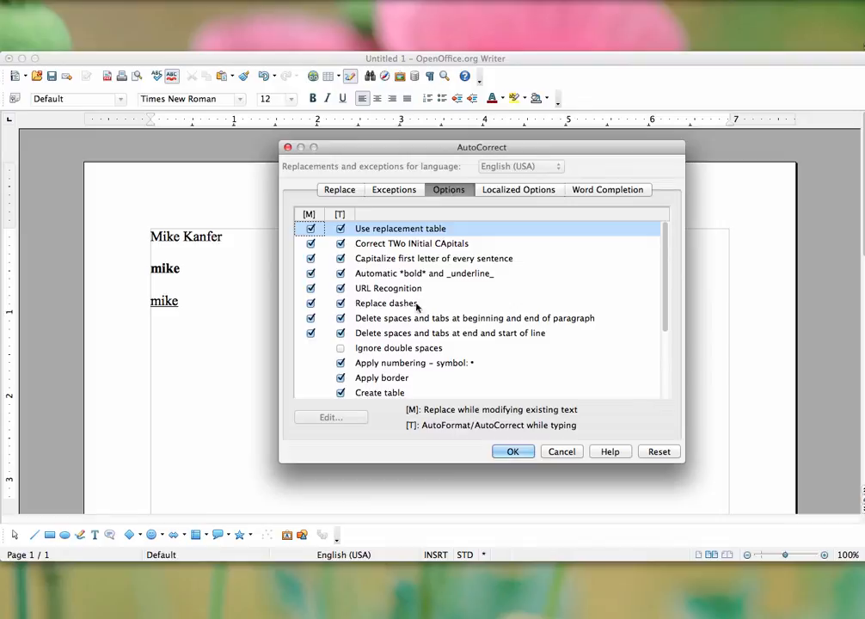
# Step: Show Localized Options and Word Completion, then return to the replacement table
pyautogui.click(519, 189)
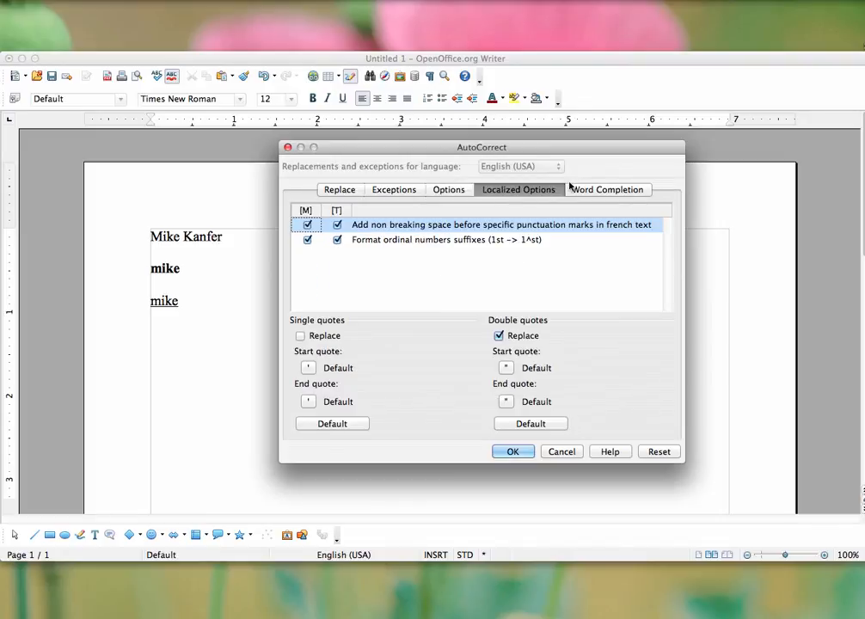
pyautogui.click(607, 189)
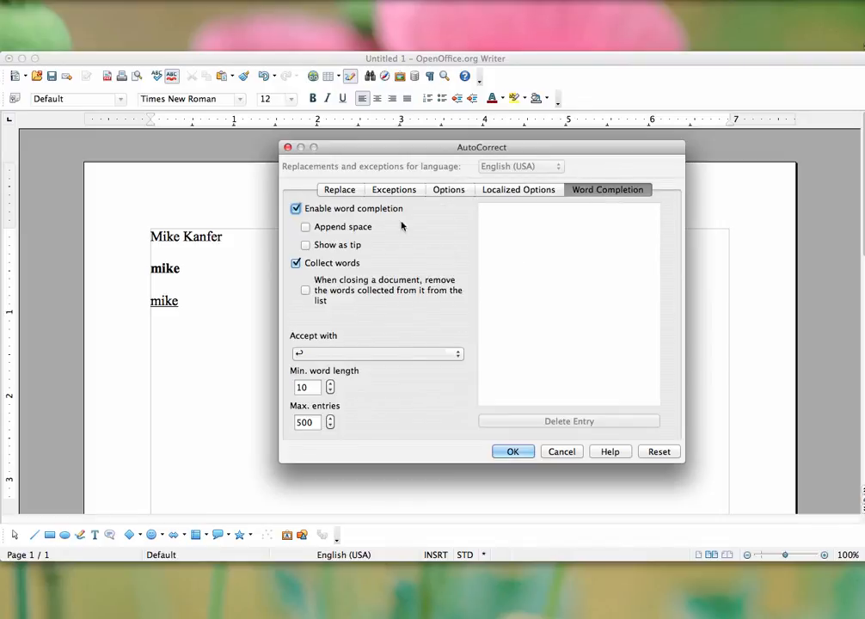
pyautogui.click(339, 189)
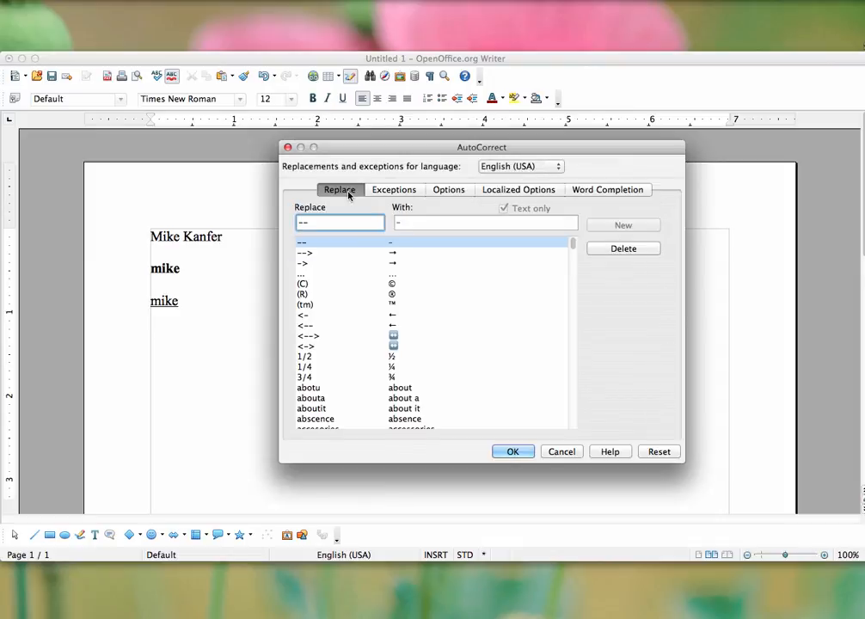